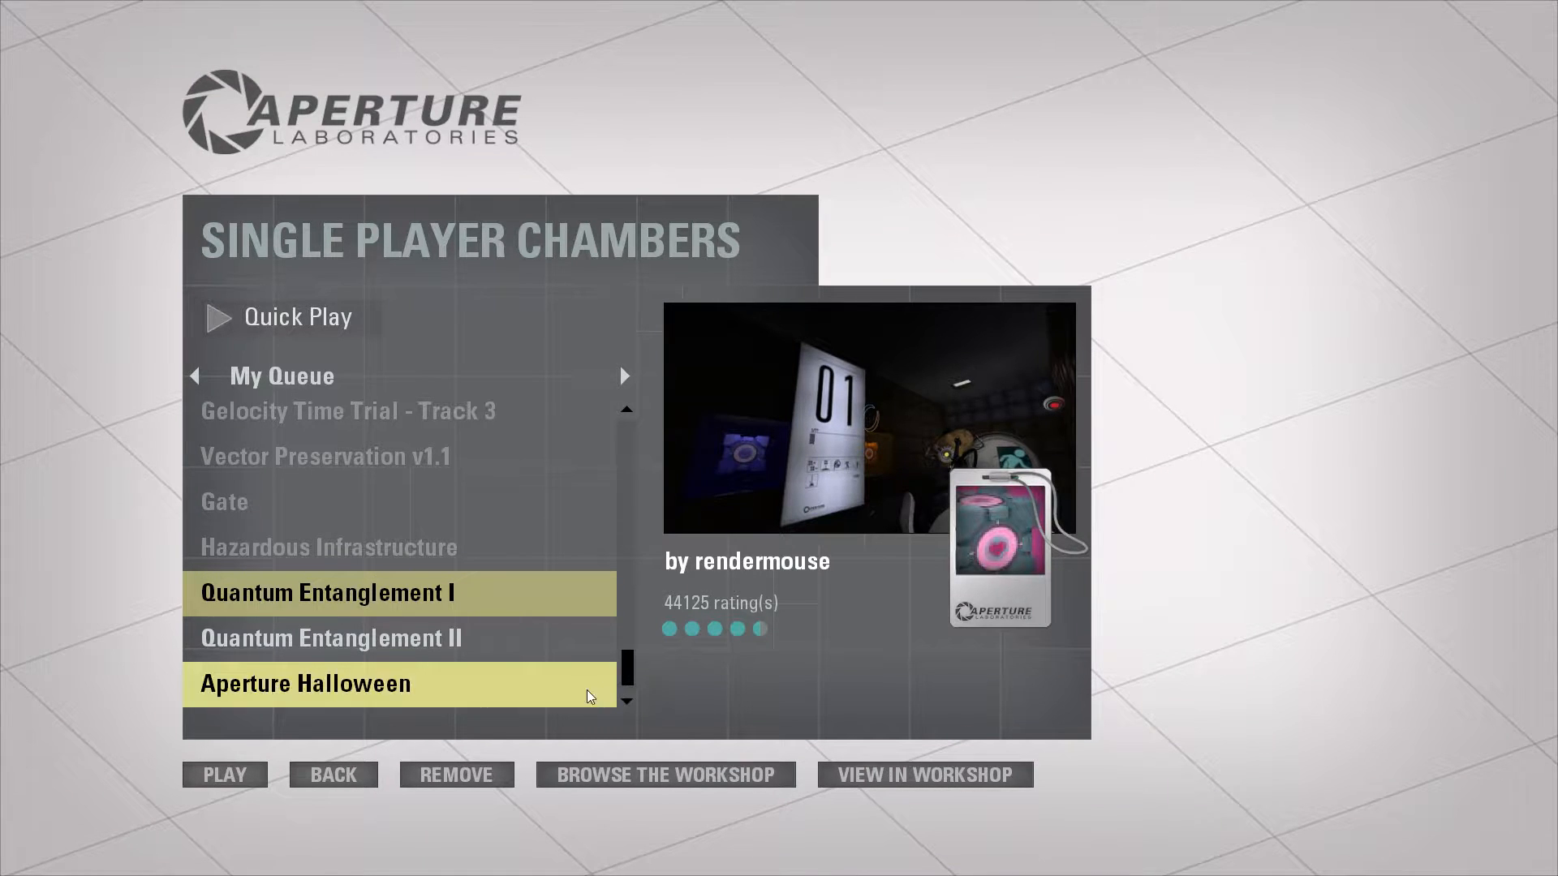
Start playing the chosen Quantum Entanglement I workshop chamber from the queue
{"action": "left_click", "coordinate": [224, 774]}
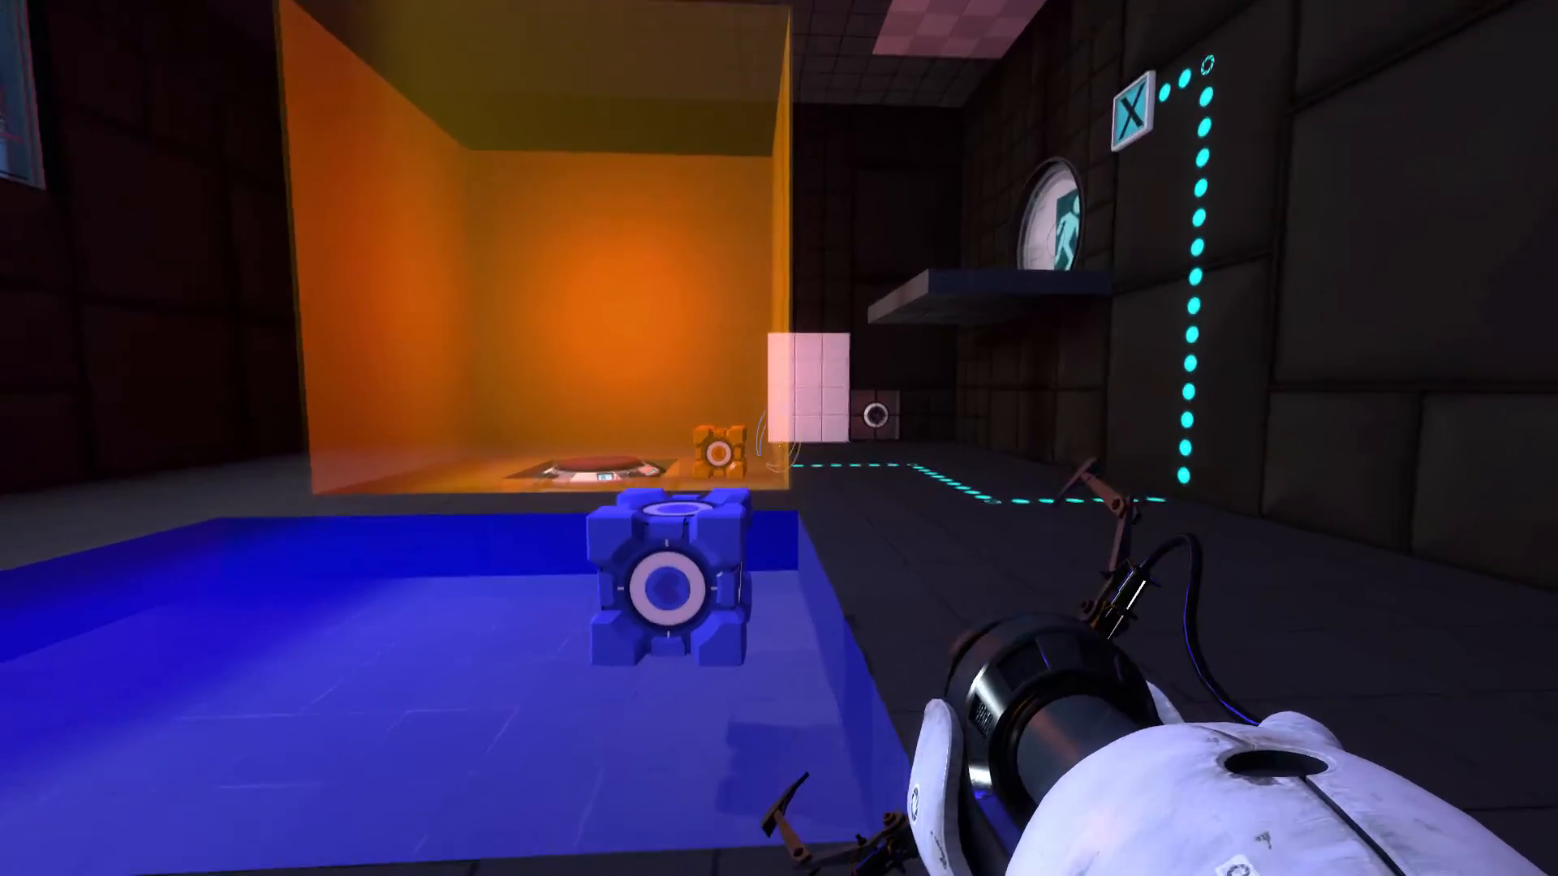
{"action": "mouse_move", "coordinate": [666, 591]}
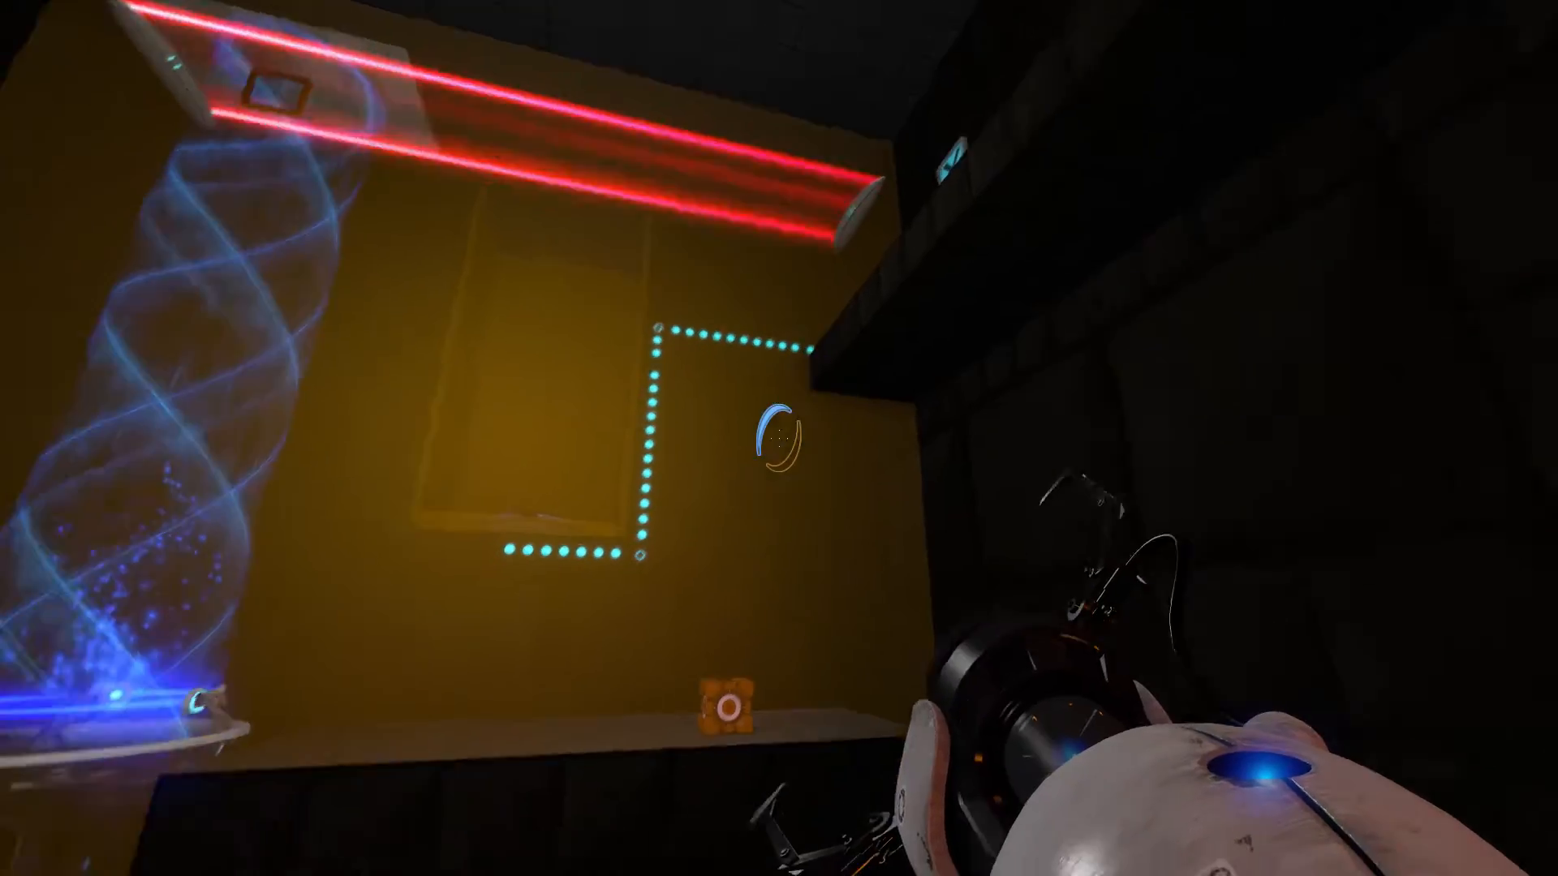
{"action": "mouse_move", "coordinate": [778, 447]}
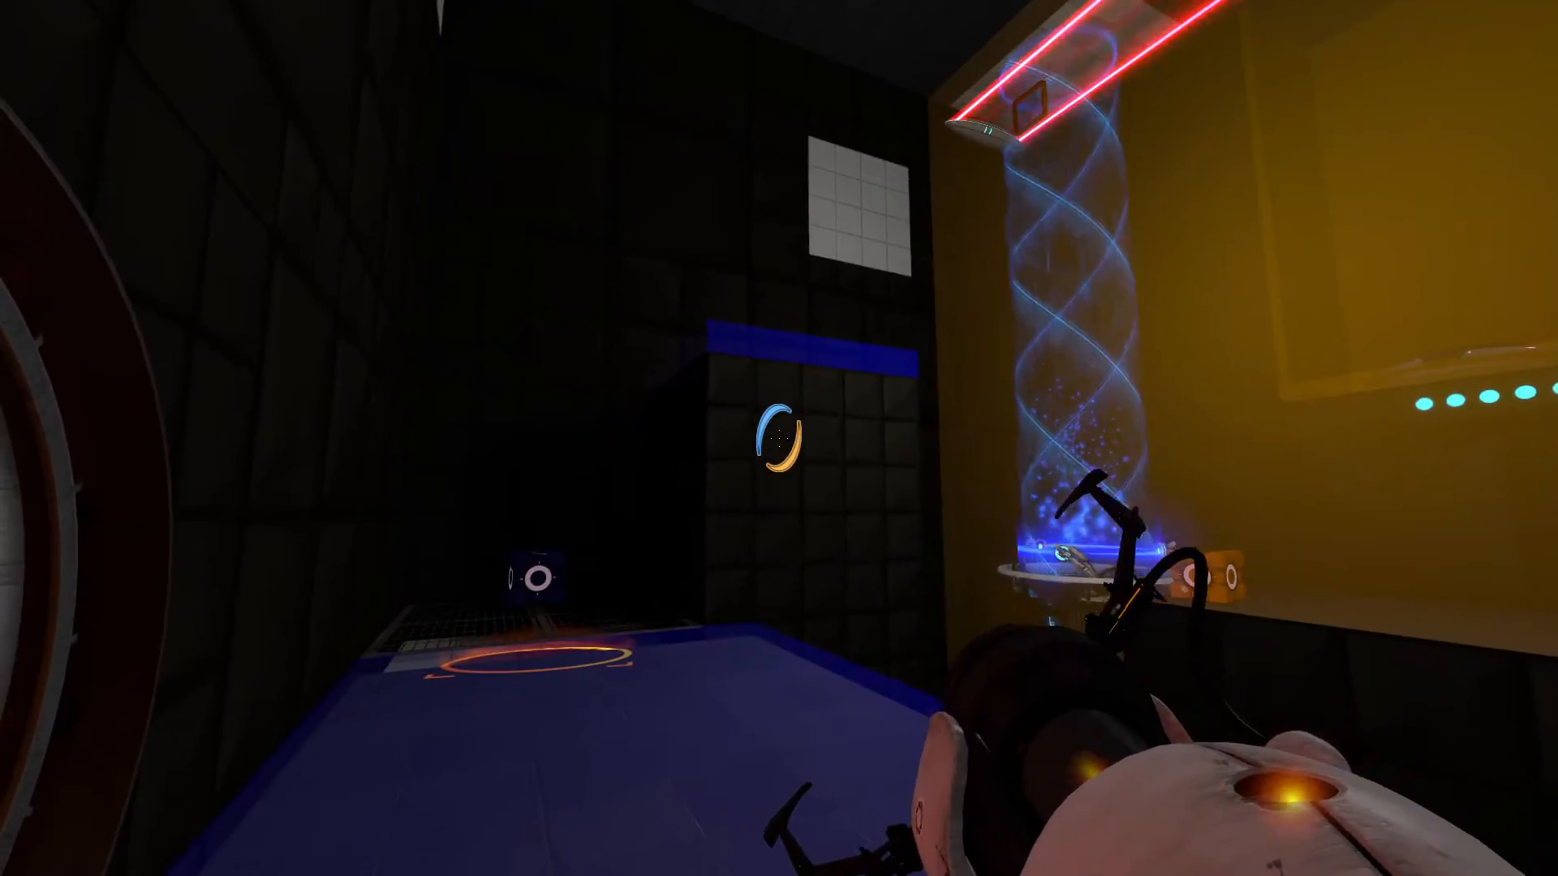
{"action": "mouse_move", "coordinate": [779, 443]}
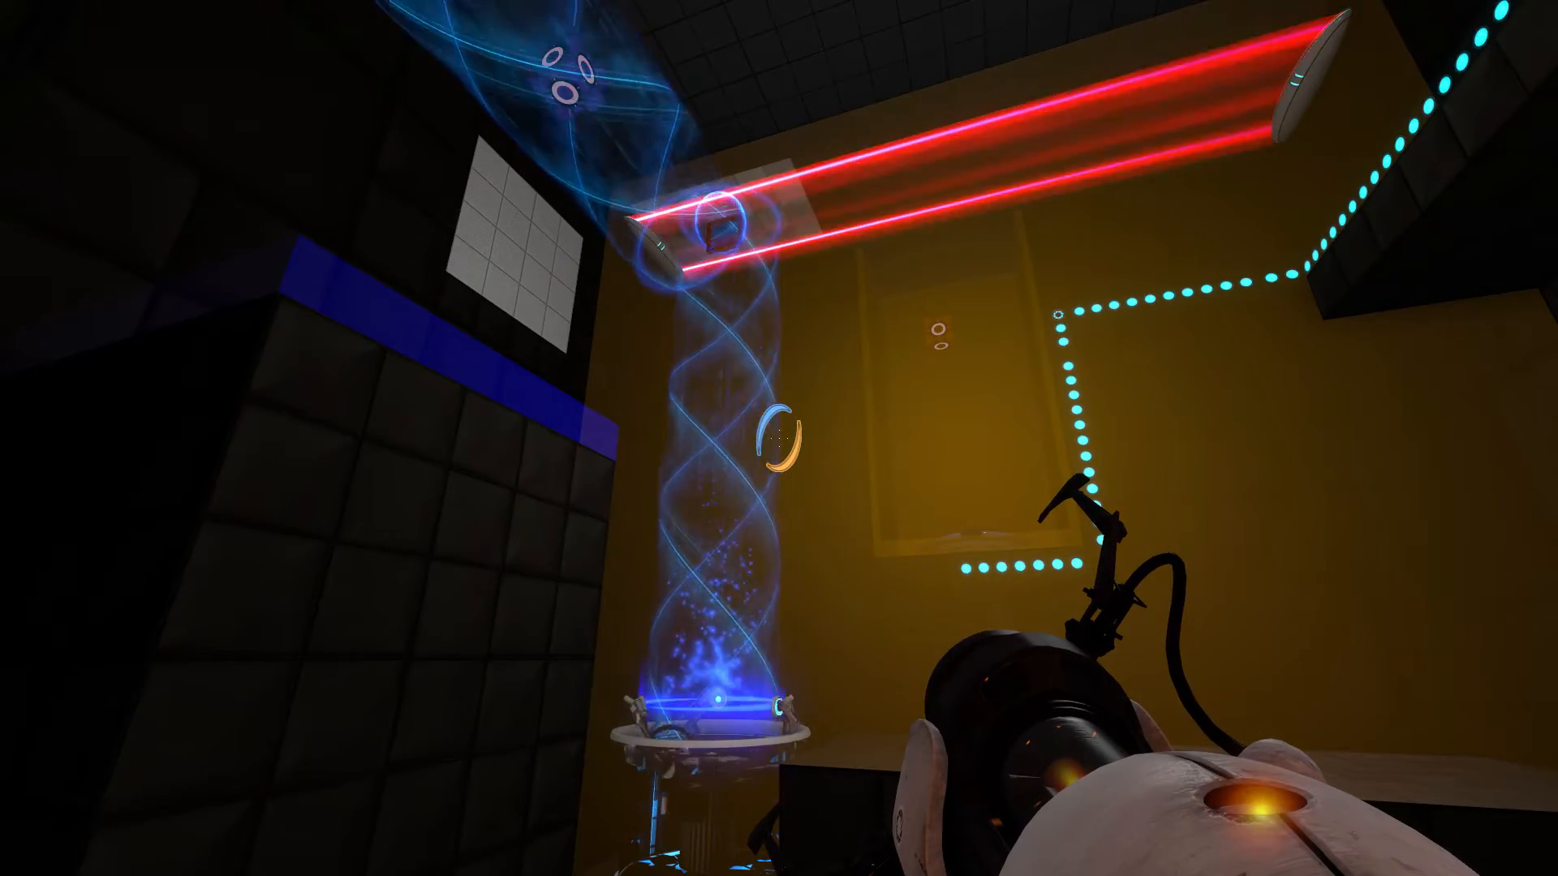
{"action": "mouse_move", "coordinate": [779, 451]}
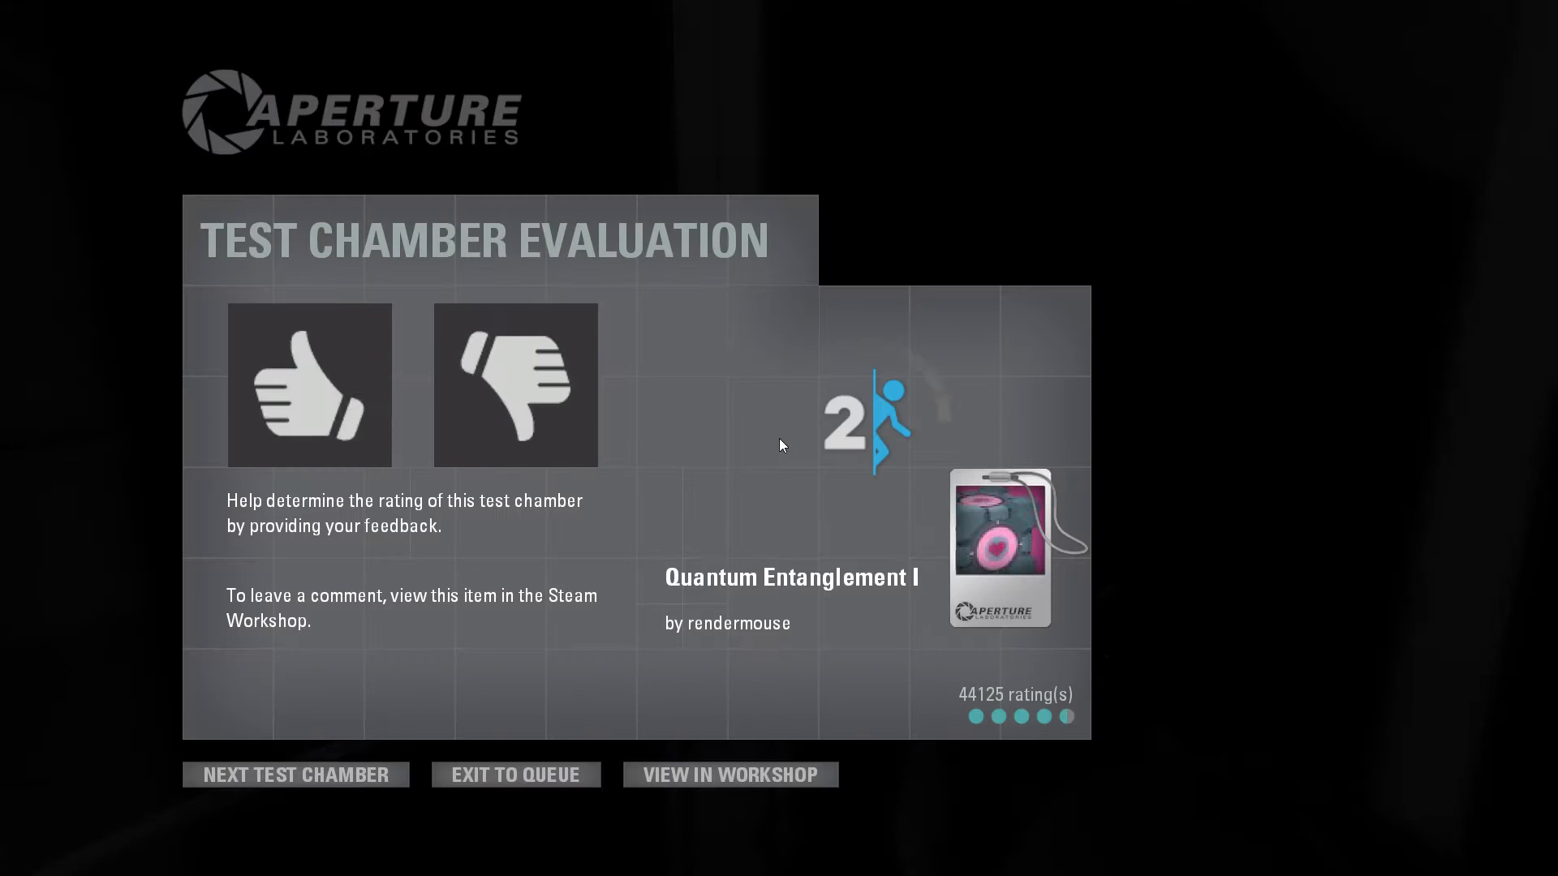
Give the finished Quantum Entanglement I chamber a thumbs-up on the evaluation screen
{"action": "left_click", "coordinate": [516, 774]}
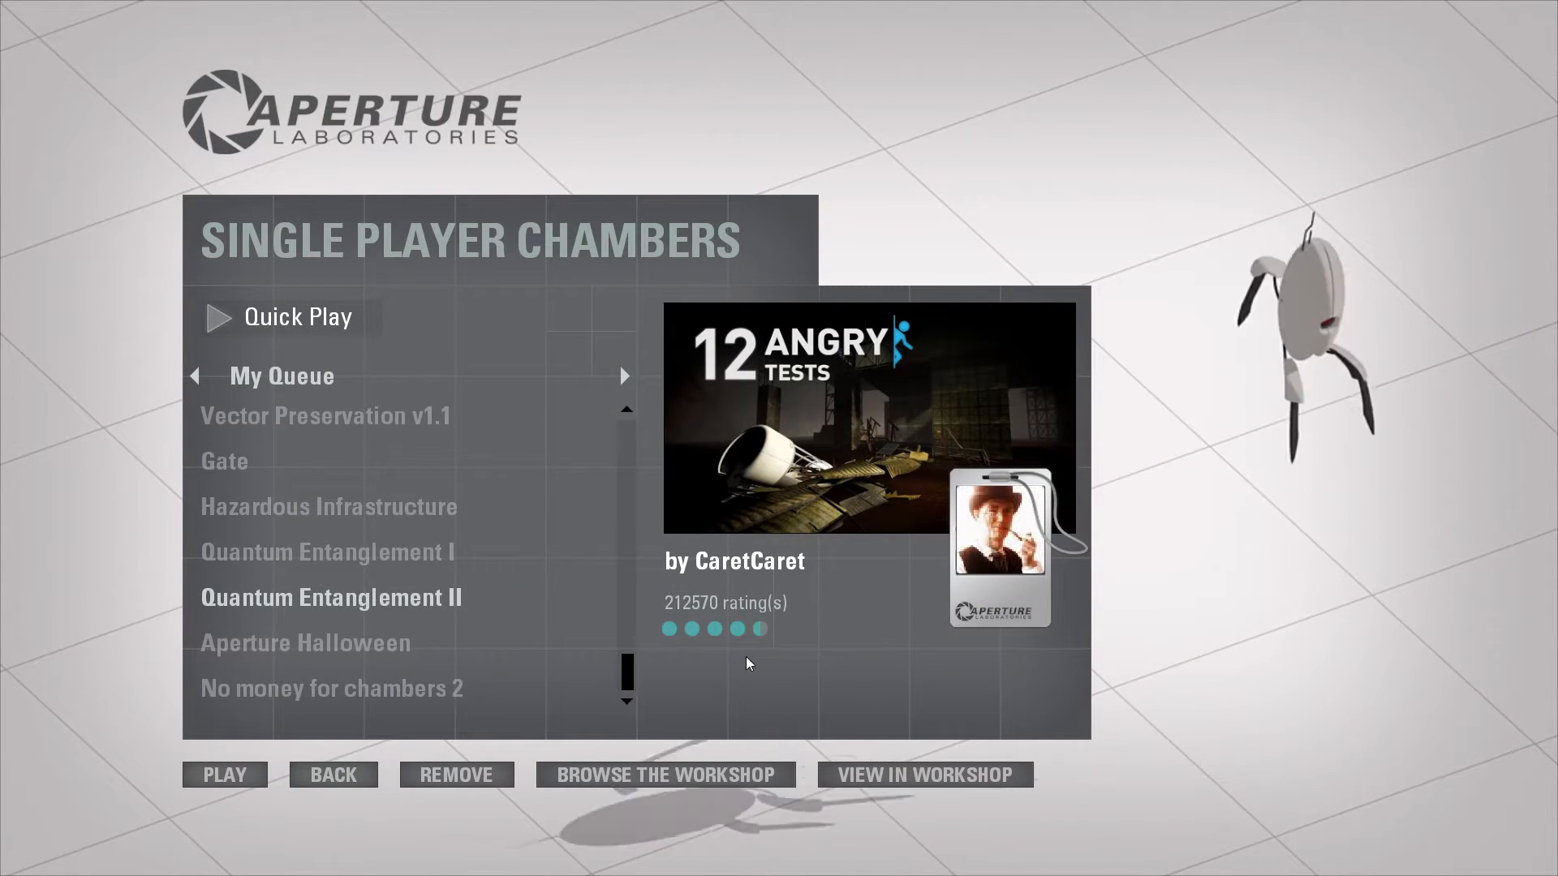
{"action": "mouse_move", "coordinate": [795, 653]}
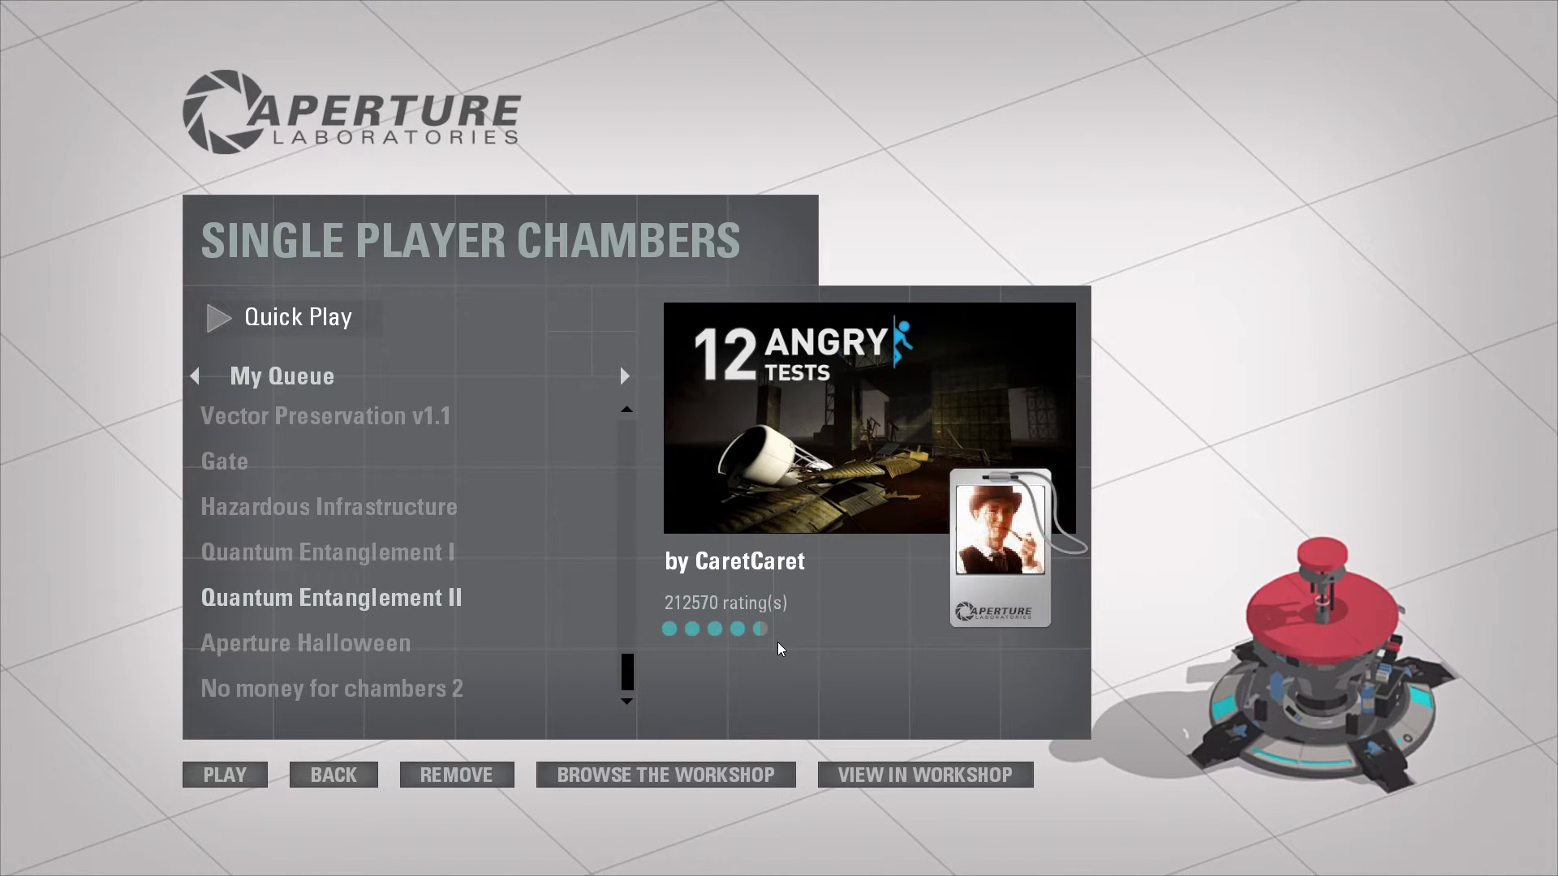
Select Quantum Entanglement II by rendermouse in the My Queue list
{"action": "left_click", "coordinate": [332, 597]}
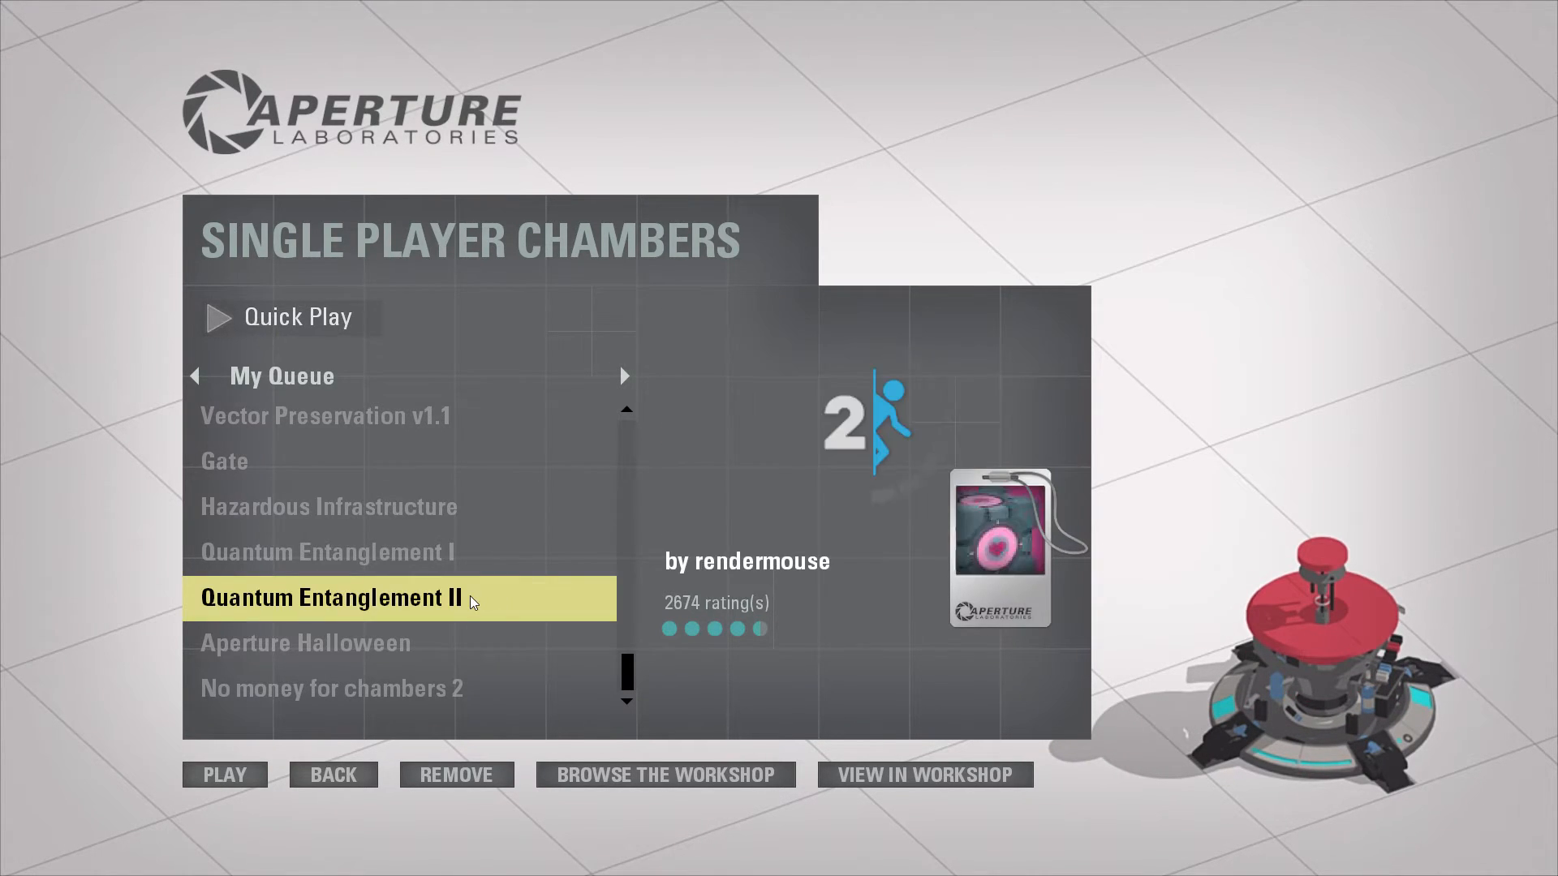